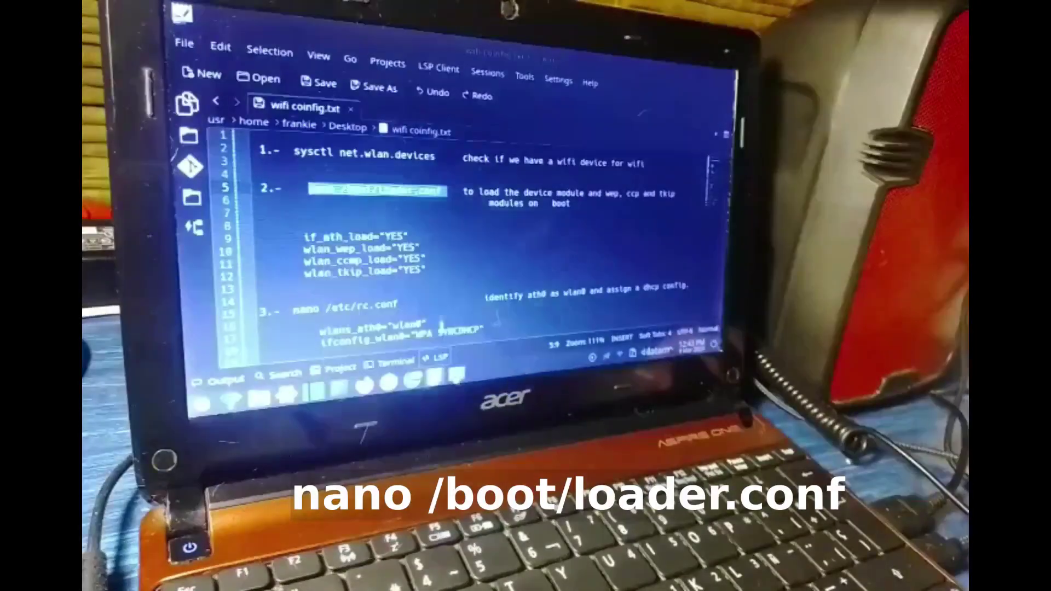
Step: Copy the 'nano /boot/loader.conf' command from the Kate notes for pasting at the root prompt
{"action": "right_click", "coordinate": [378, 191]}
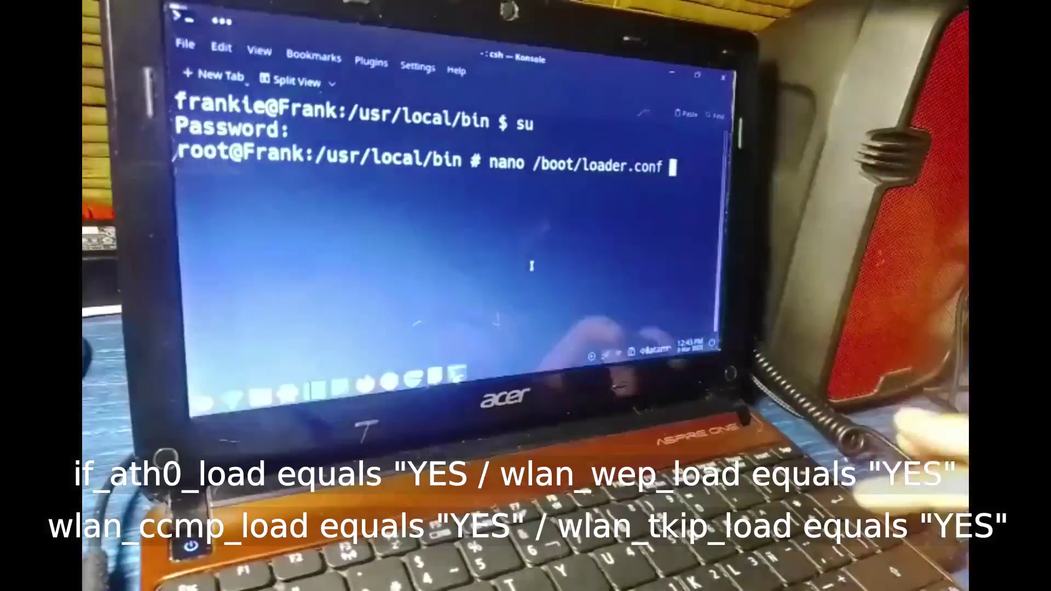
Step: Edit /boot/loader.conf in nano adding if_ath and wlan load lines, then copy the rc.conf command from the notes
{"action": "key", "text": "Return"}
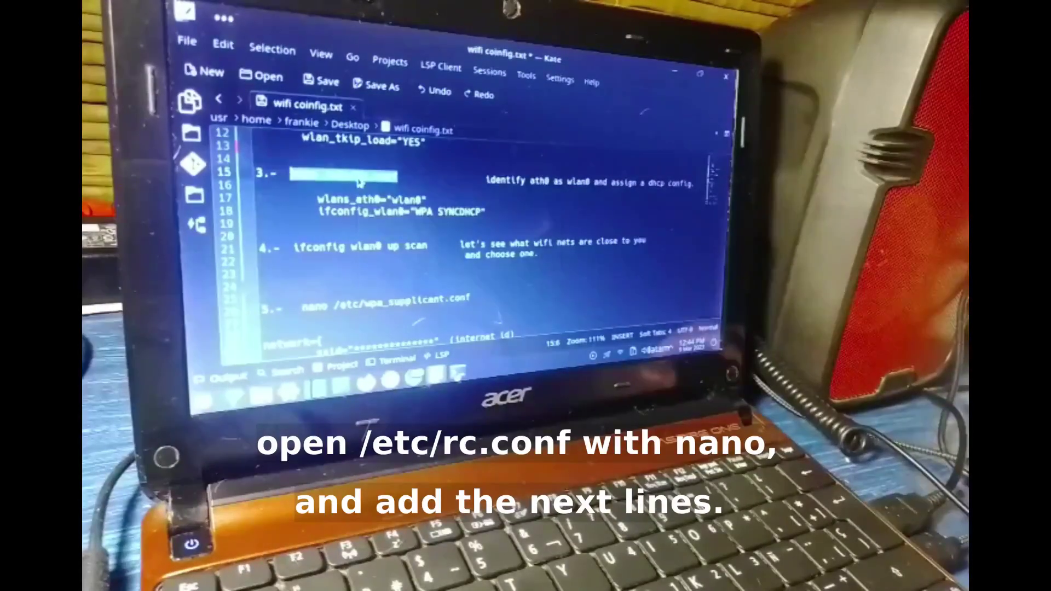
{"action": "right_click", "coordinate": [357, 184]}
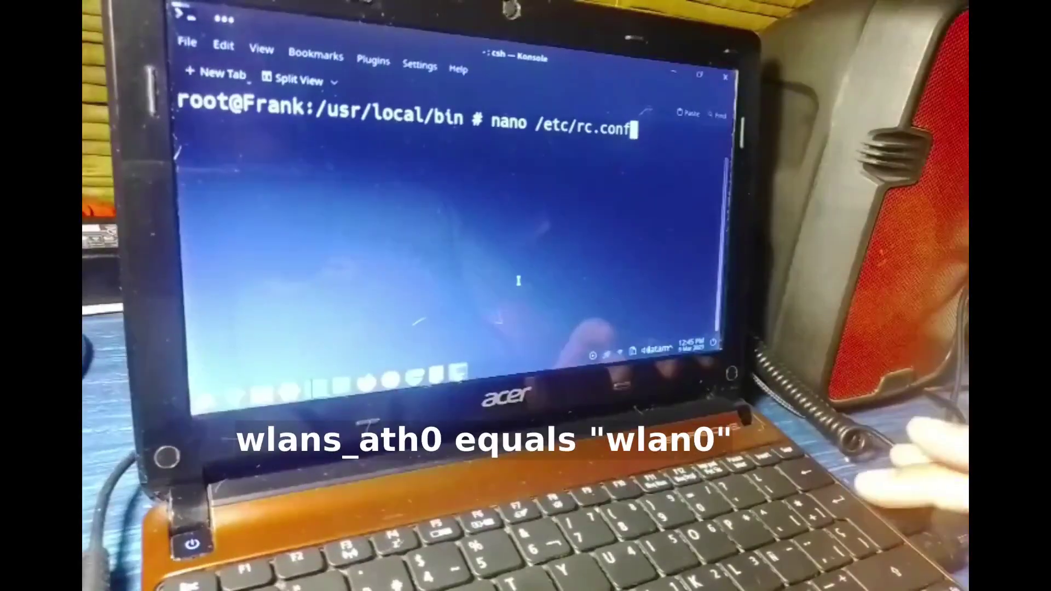
Step: Edit /etc/rc.conf in nano, adding wlans_ath0="wlan0", saving and exiting
{"action": "key", "text": "Enter"}
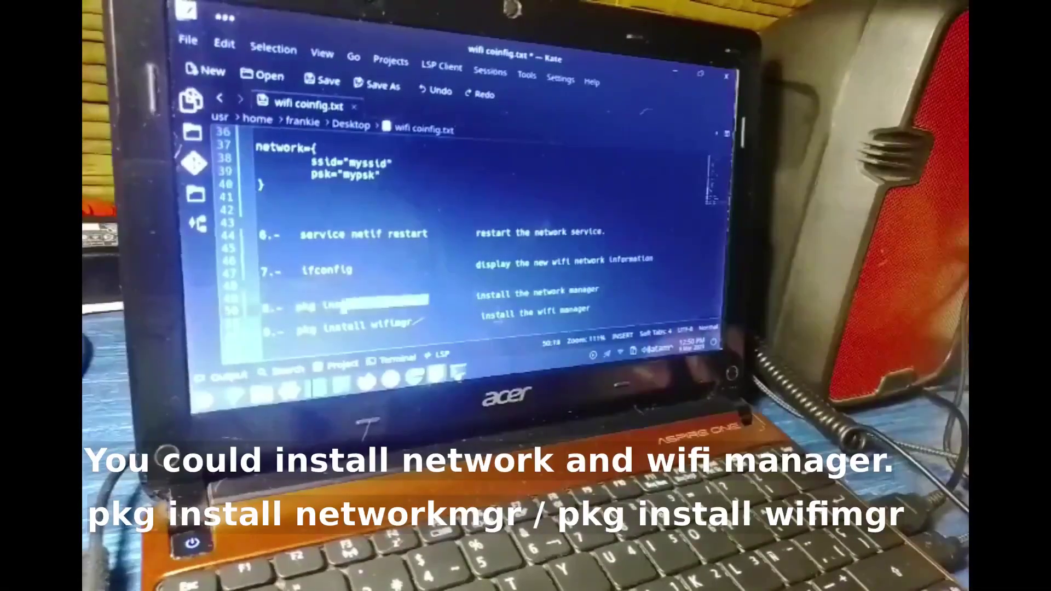
Step: Bring up the context menu on the 'pkg install networkmgr' line in the Kate notes
{"action": "right_click", "coordinate": [373, 180]}
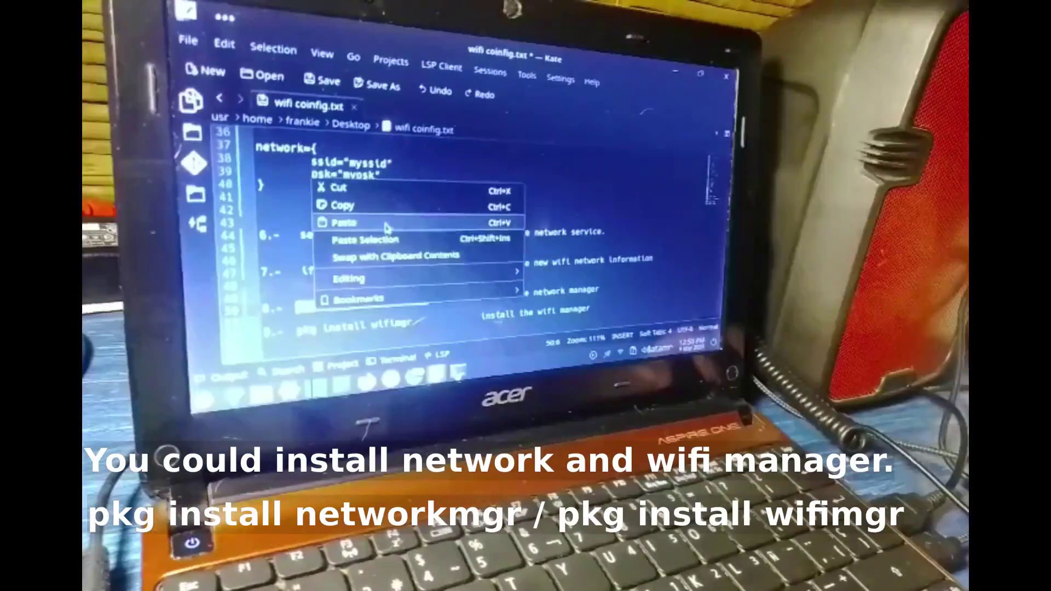